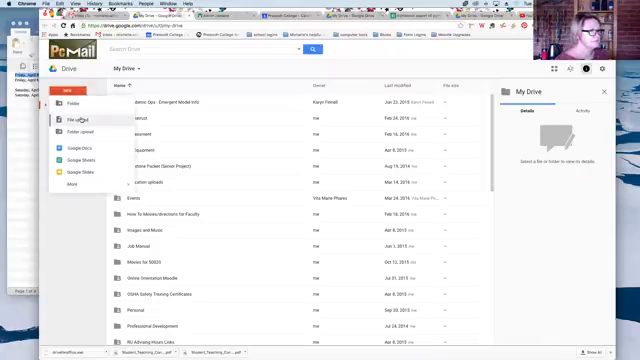
# Upload the Example.pptx file from the computer into My Drive.
pyautogui.click(73, 123)
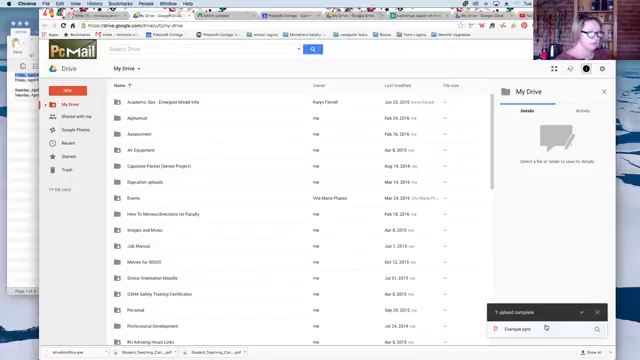
pyautogui.scroll(-3)
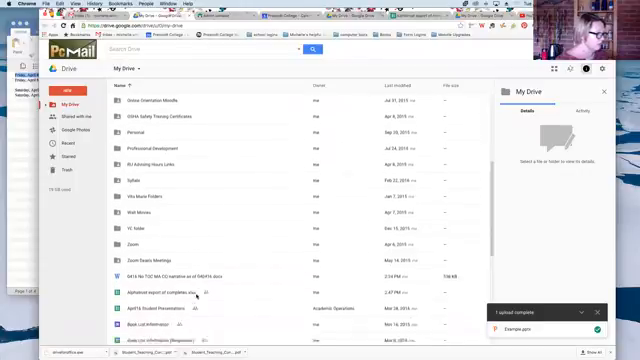
pyautogui.scroll(-3)
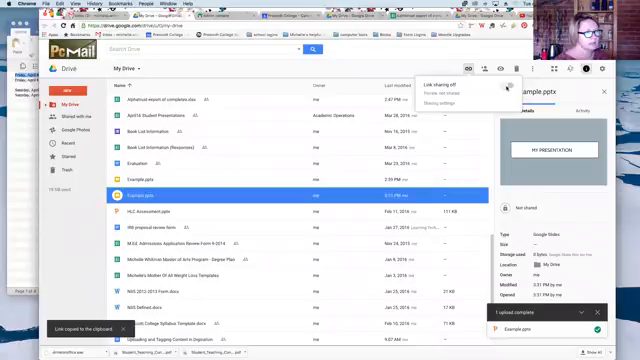
# Turn on Prescott College view-only link sharing for Example.pptx and bring up its sharing settings.
pyautogui.click(500, 69)
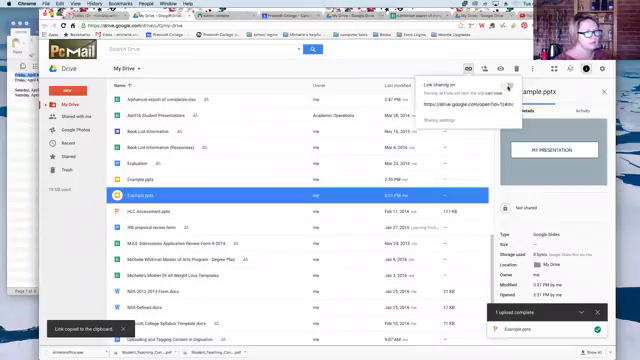
pyautogui.click(510, 80)
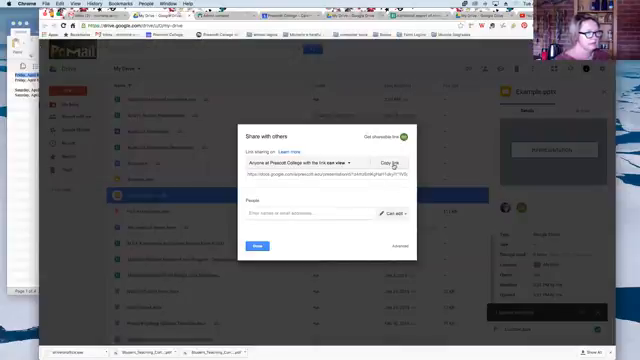
# Copy Example.pptx's shareable link, recopy it from the reopened settings, and switch to Gmail.
pyautogui.click(261, 247)
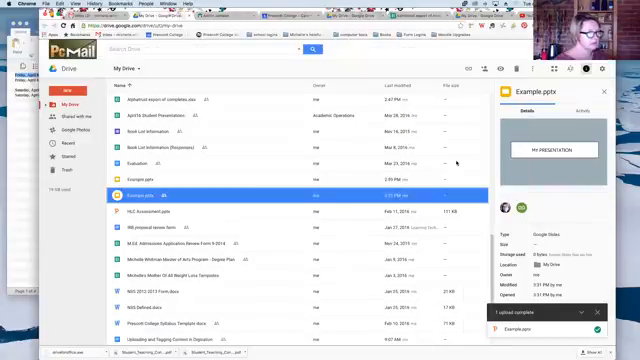
pyautogui.click(463, 68)
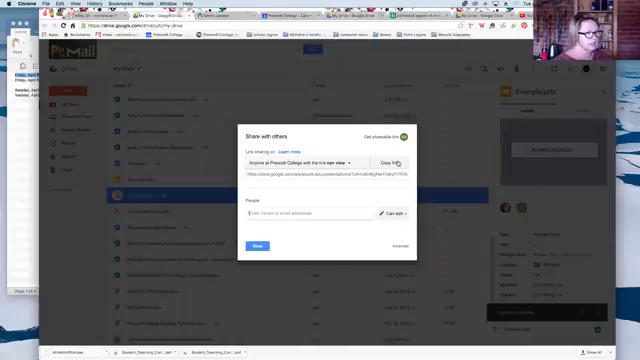
pyautogui.click(392, 159)
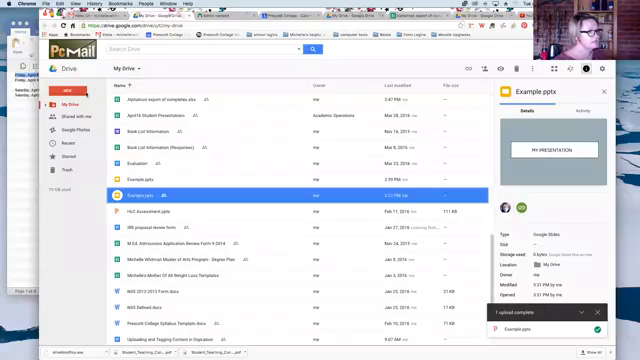
pyautogui.click(45, 103)
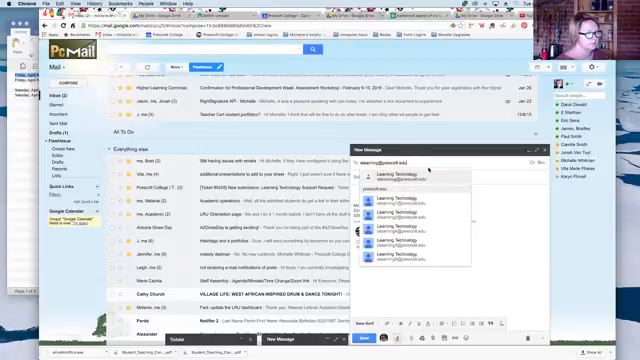
# Pick Learning Technology from the To field suggestions as the new message's recipient.
pyautogui.click(440, 192)
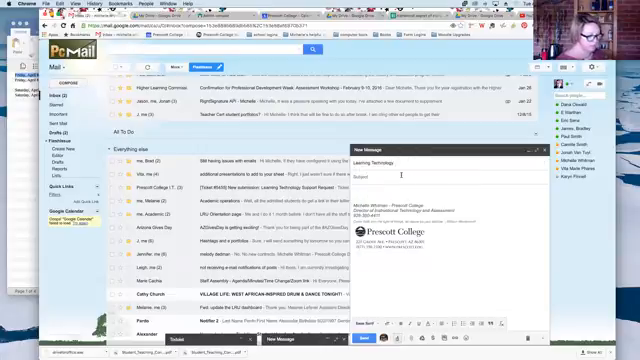